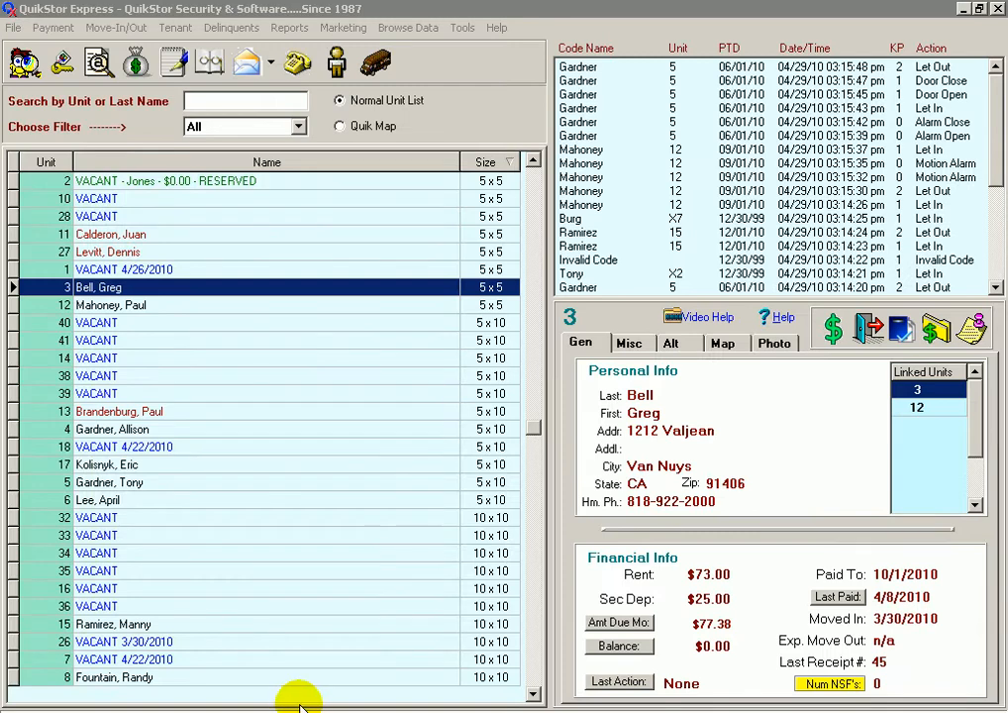
mouse_move(237, 653)
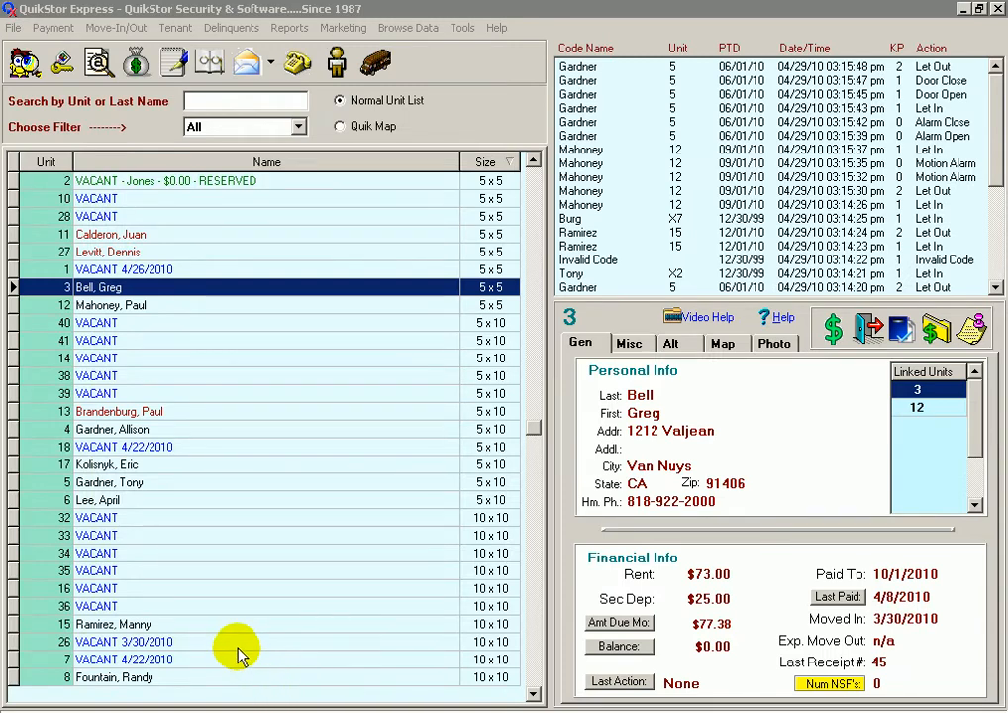
mouse_move(228, 492)
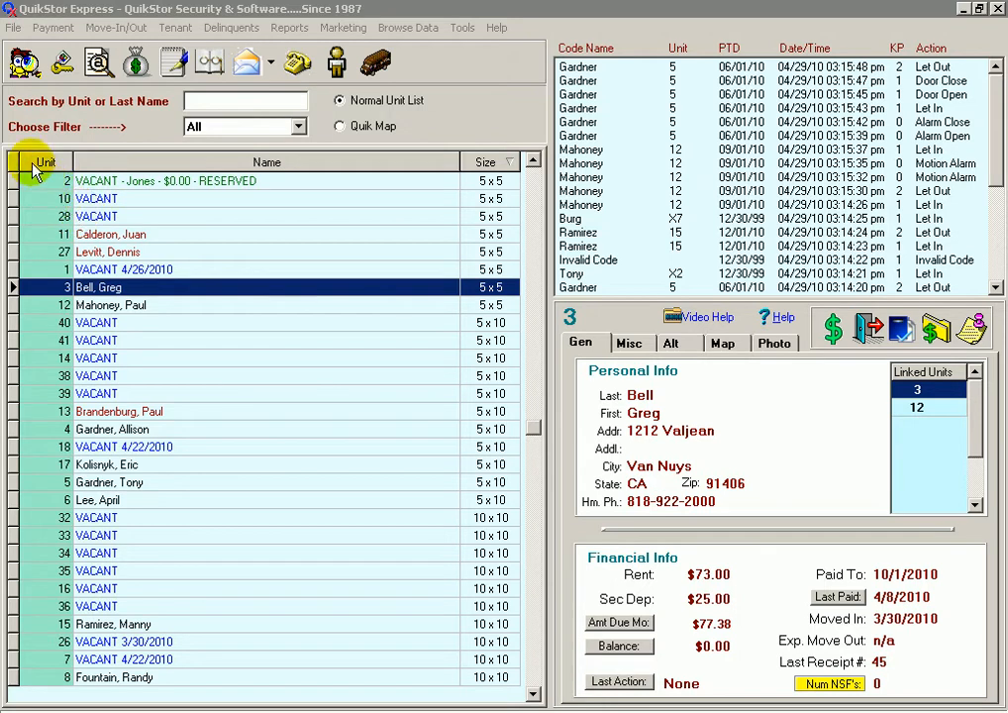
- Sort the tenant list by unit number, then tenant name, then unit size
click(44, 162)
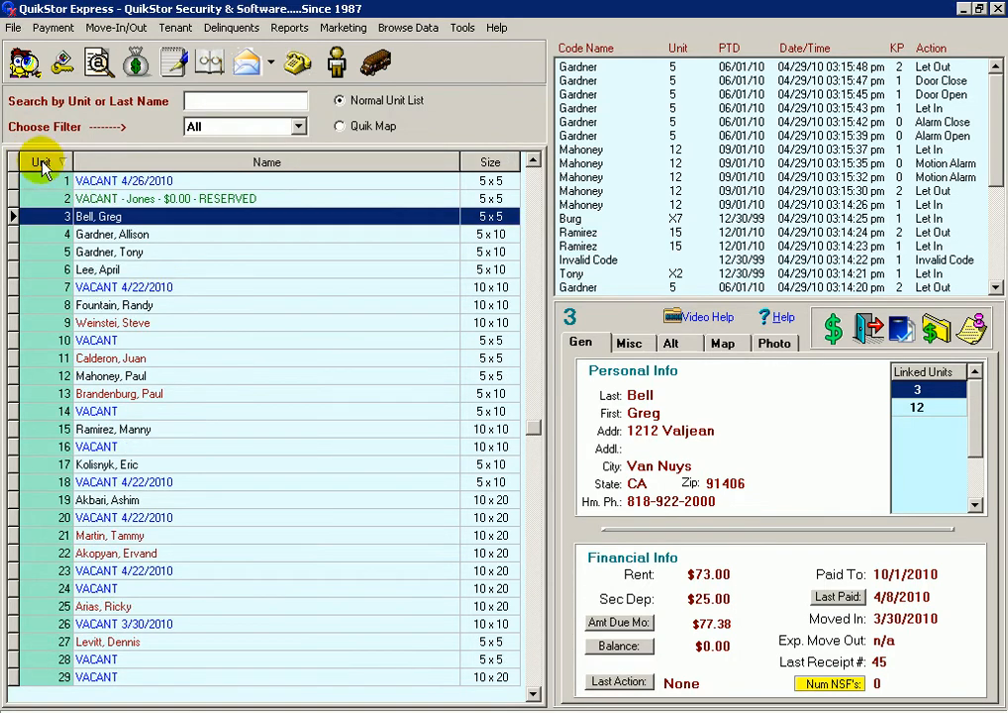
click(262, 161)
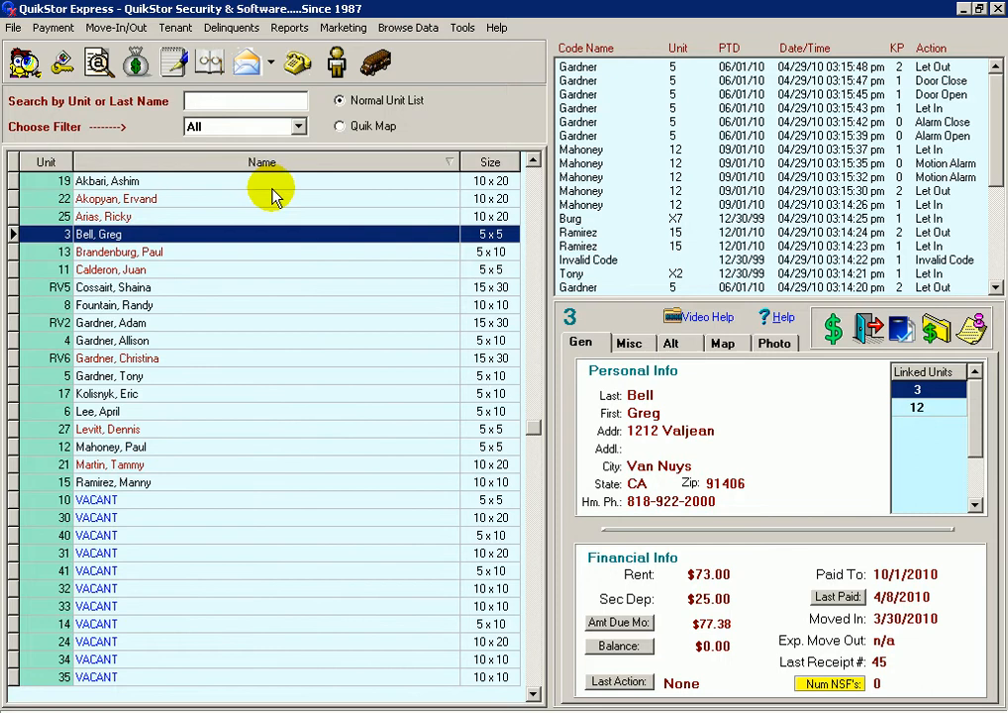
click(489, 162)
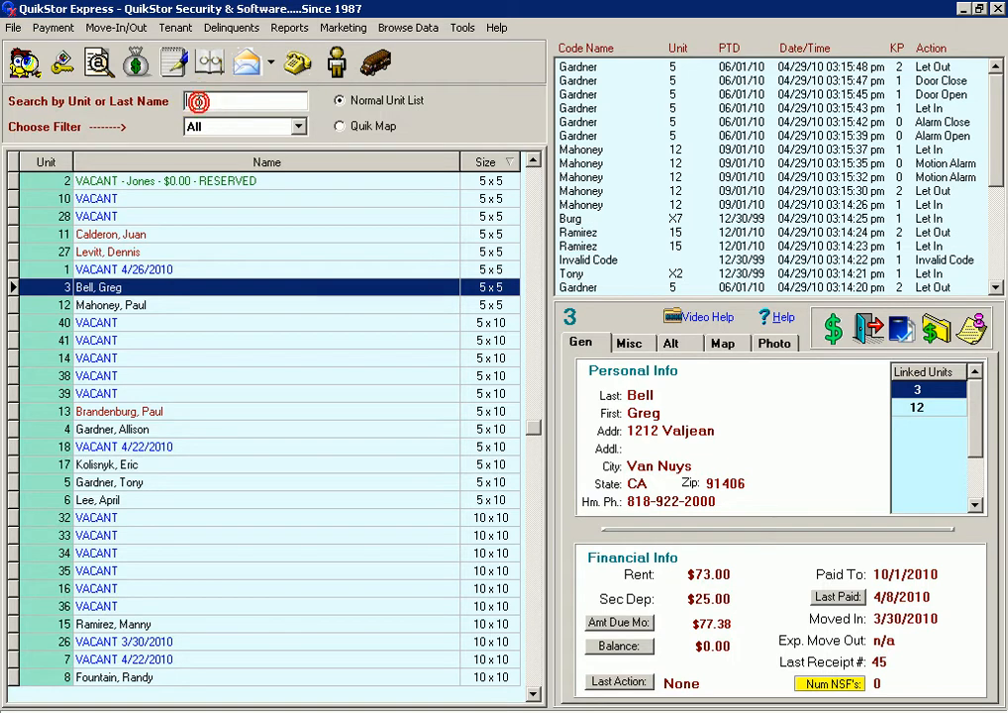
text(2)
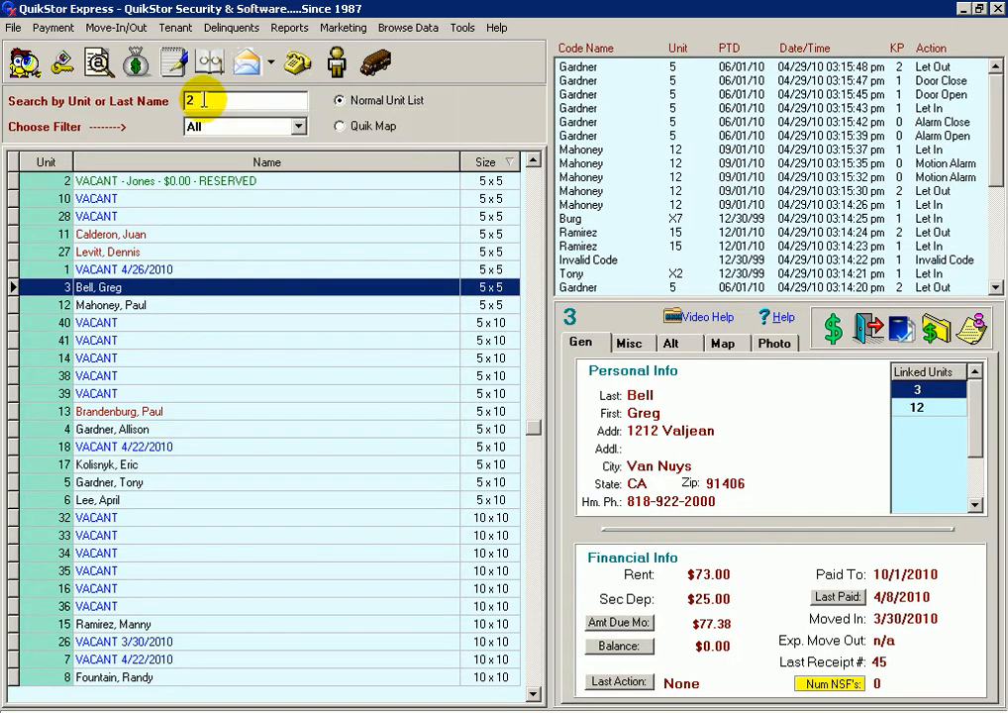
text(1)
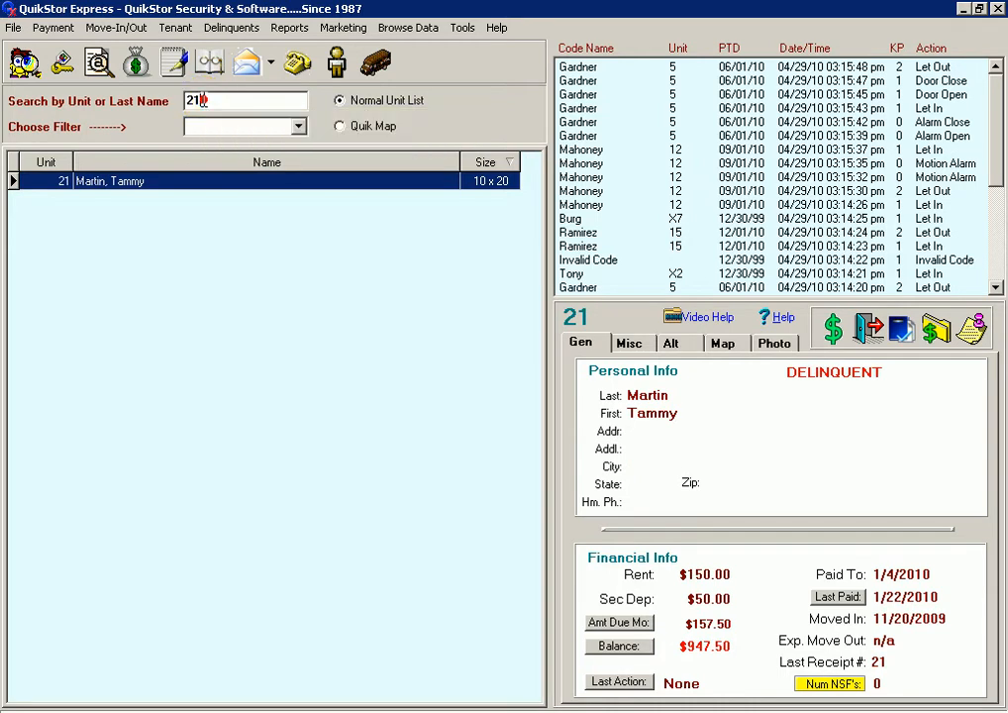
text(b)
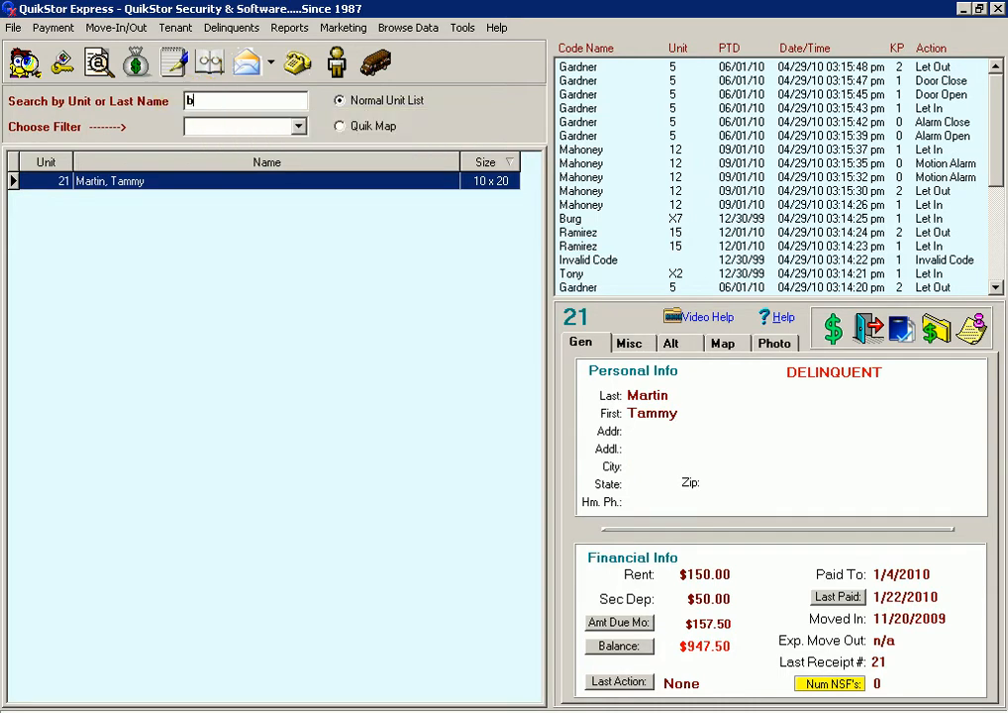
text(ell)
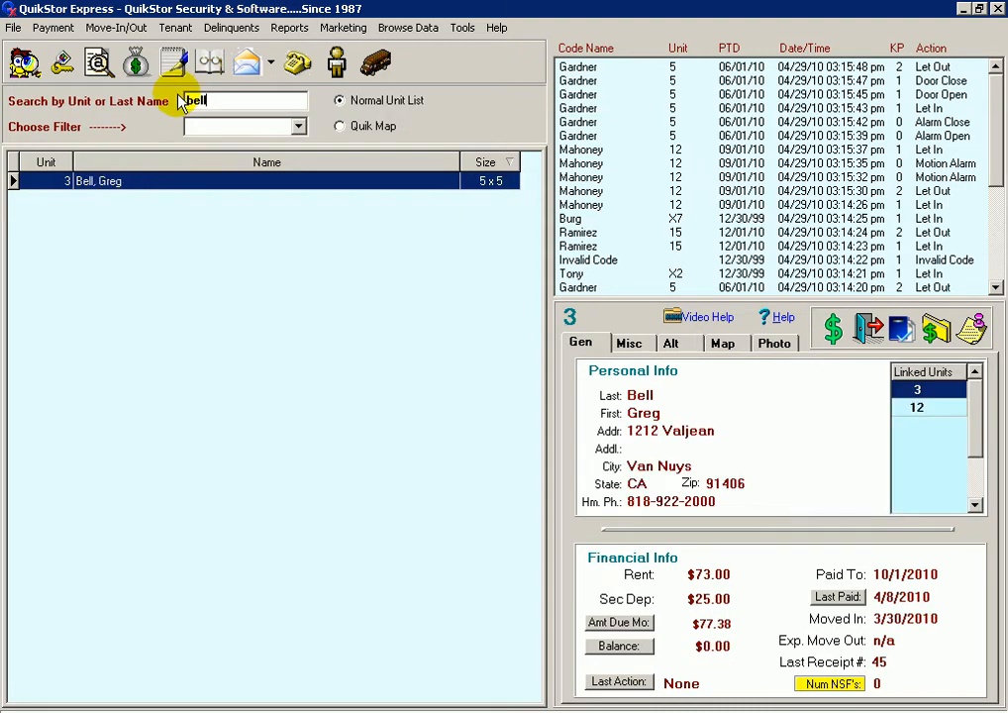
mouse_move(450, 119)
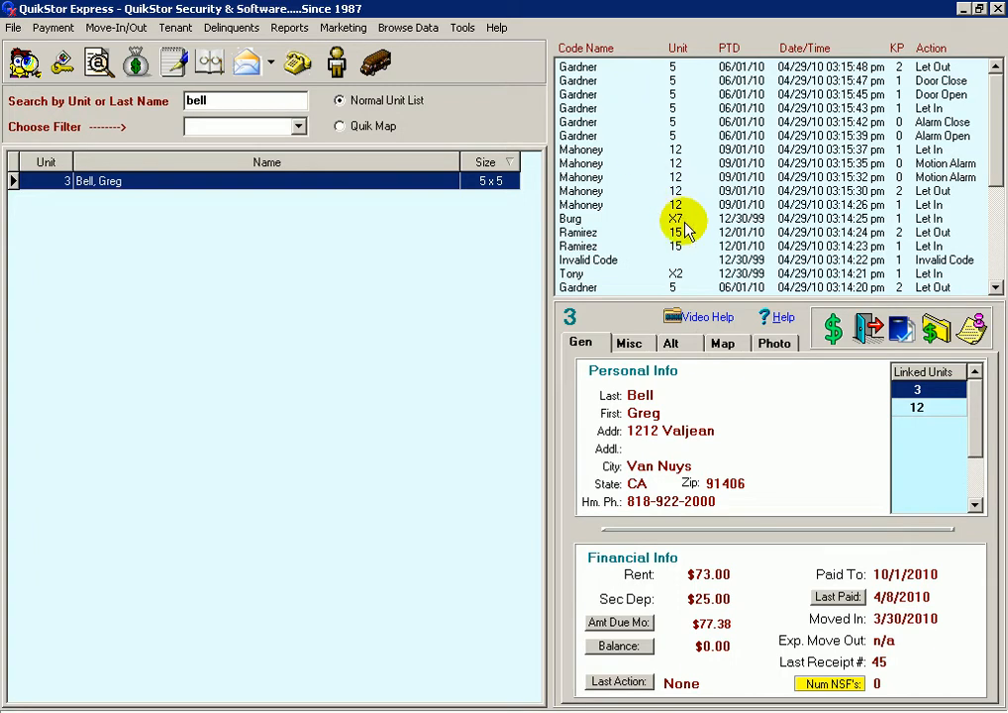
mouse_move(693, 216)
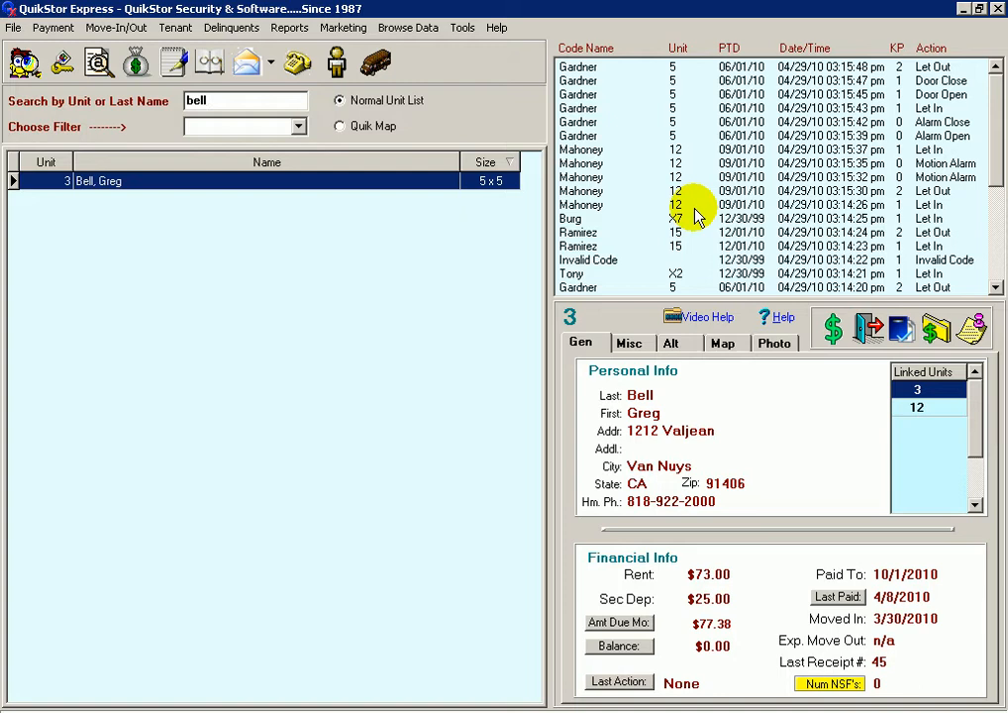
mouse_move(699, 254)
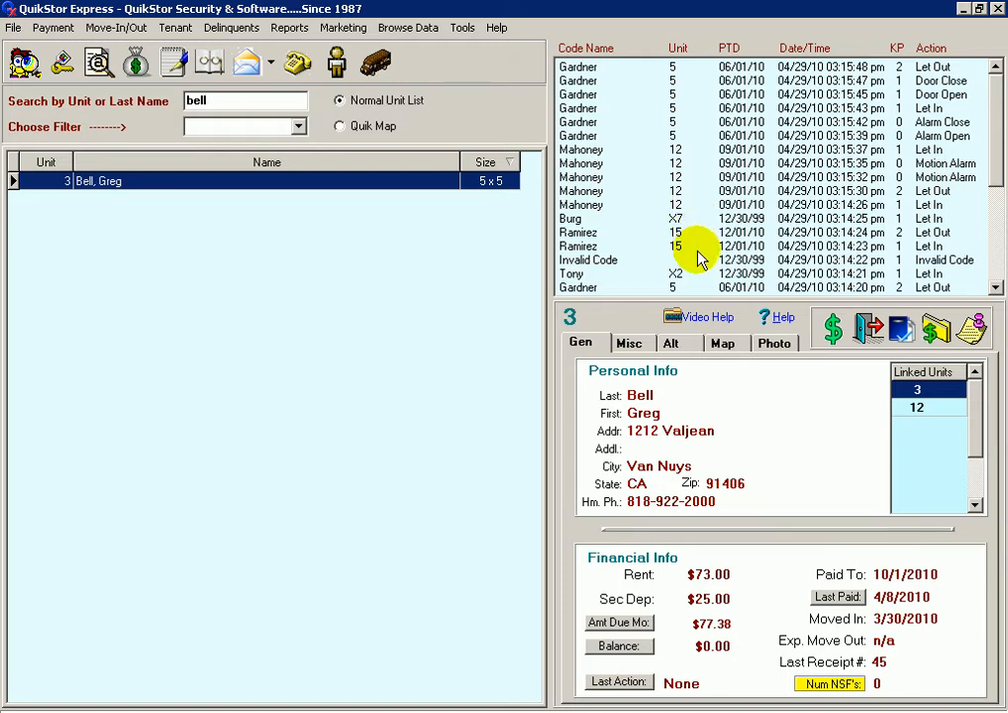
mouse_move(629, 440)
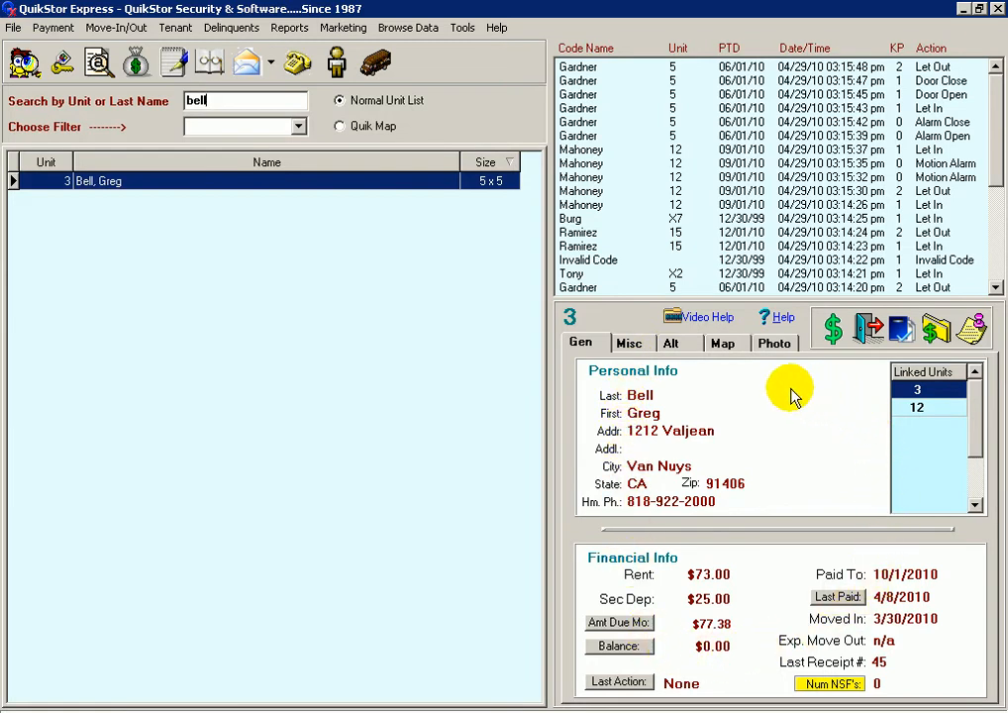
click(670, 343)
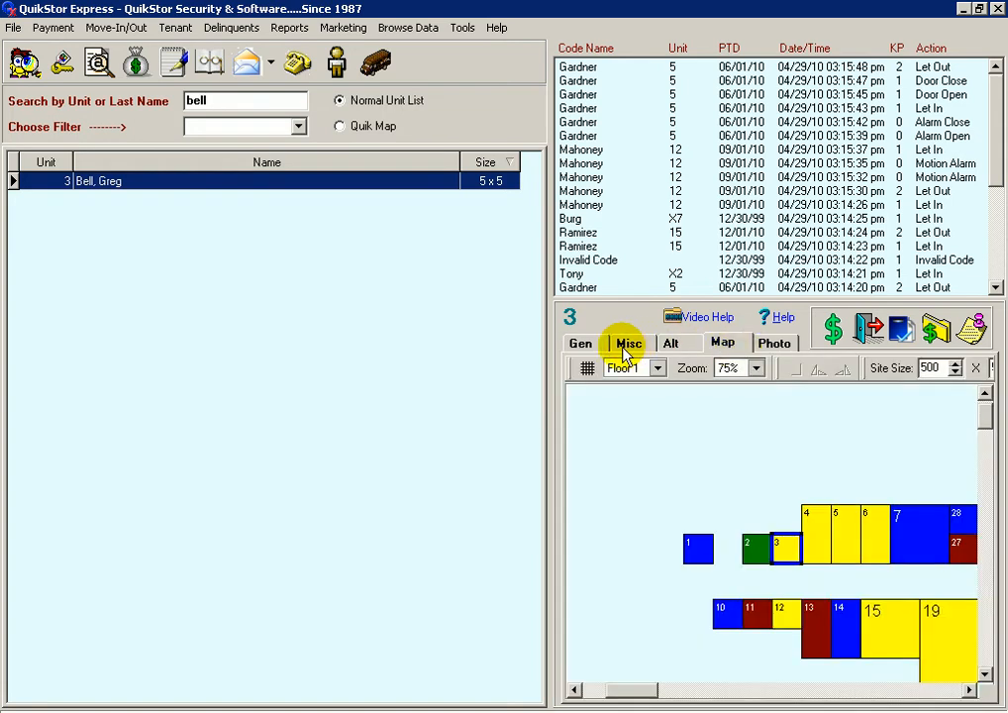
click(580, 343)
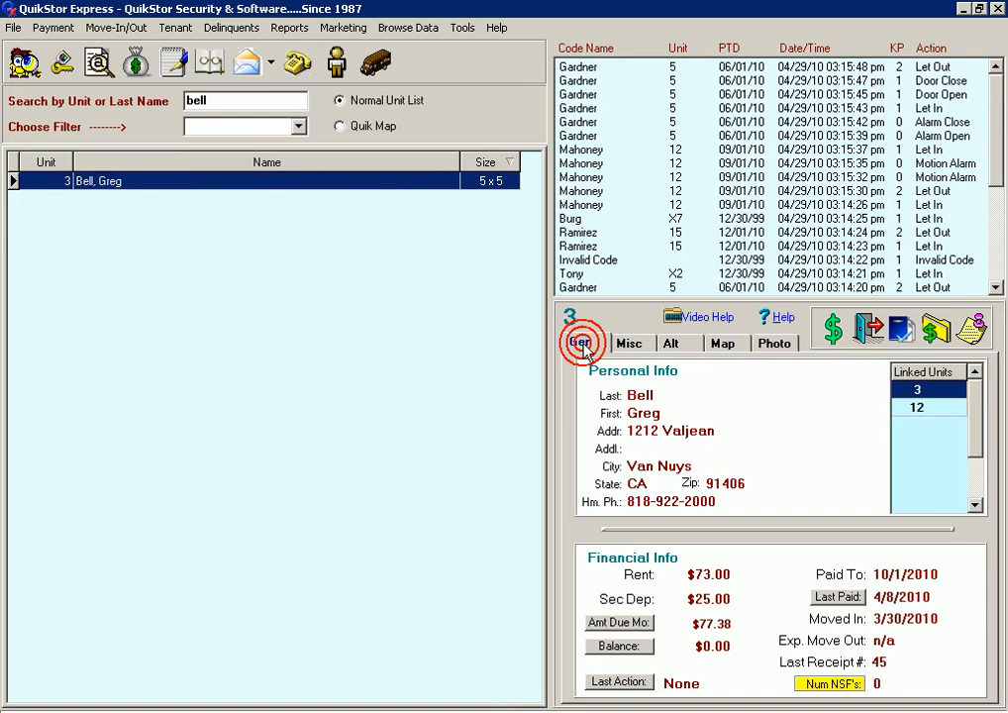
click(581, 342)
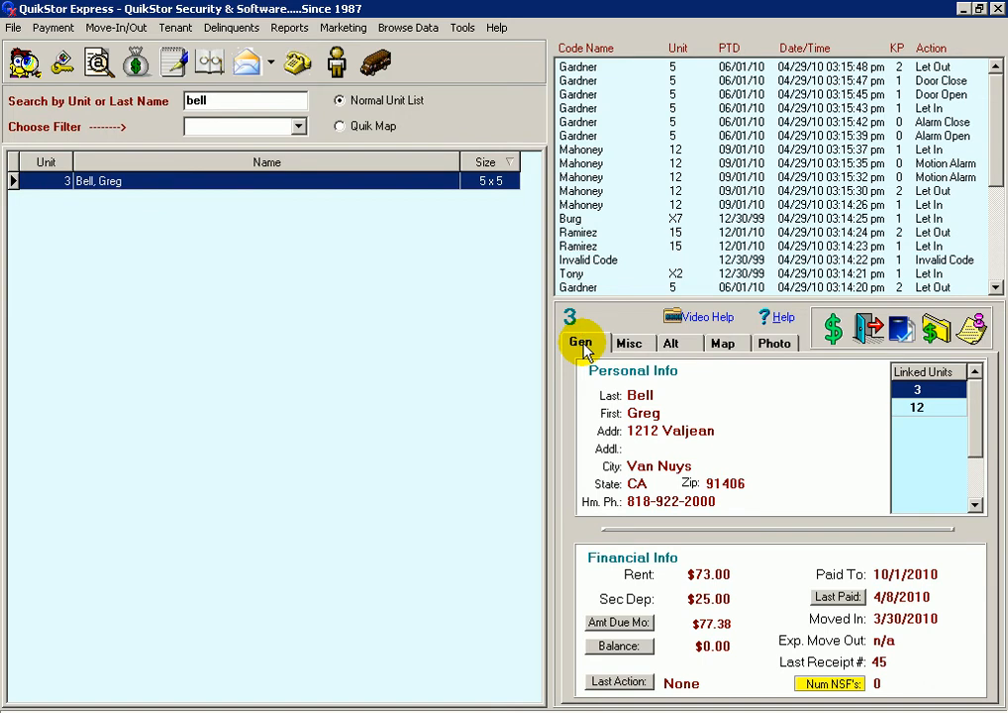
mouse_move(560, 479)
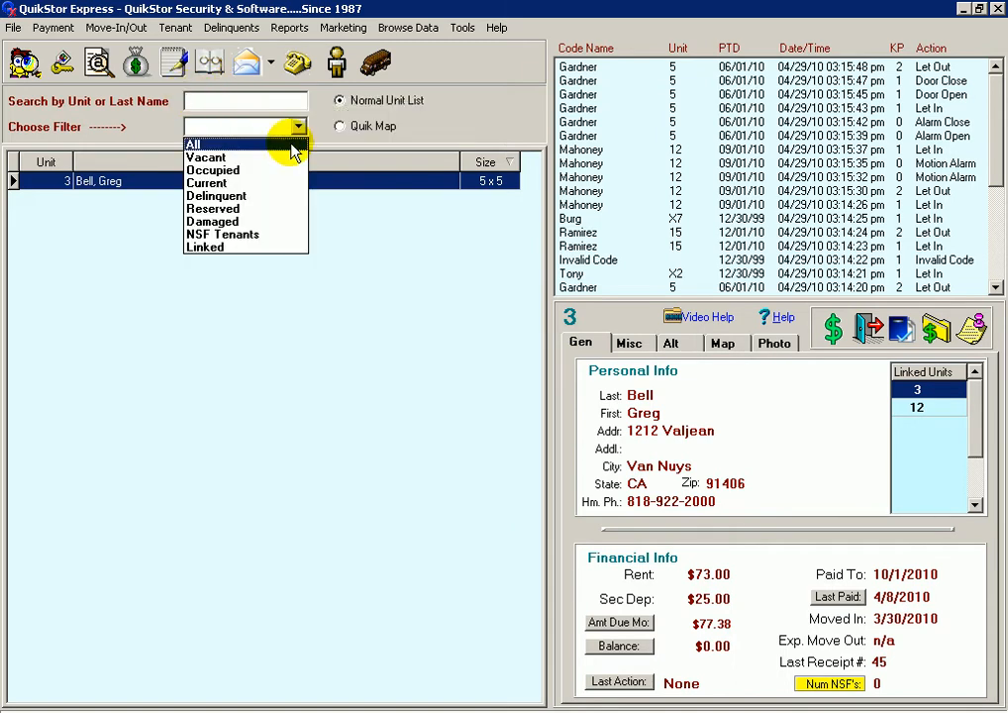
- Set the unit filter to All so every unit is listed again
click(193, 143)
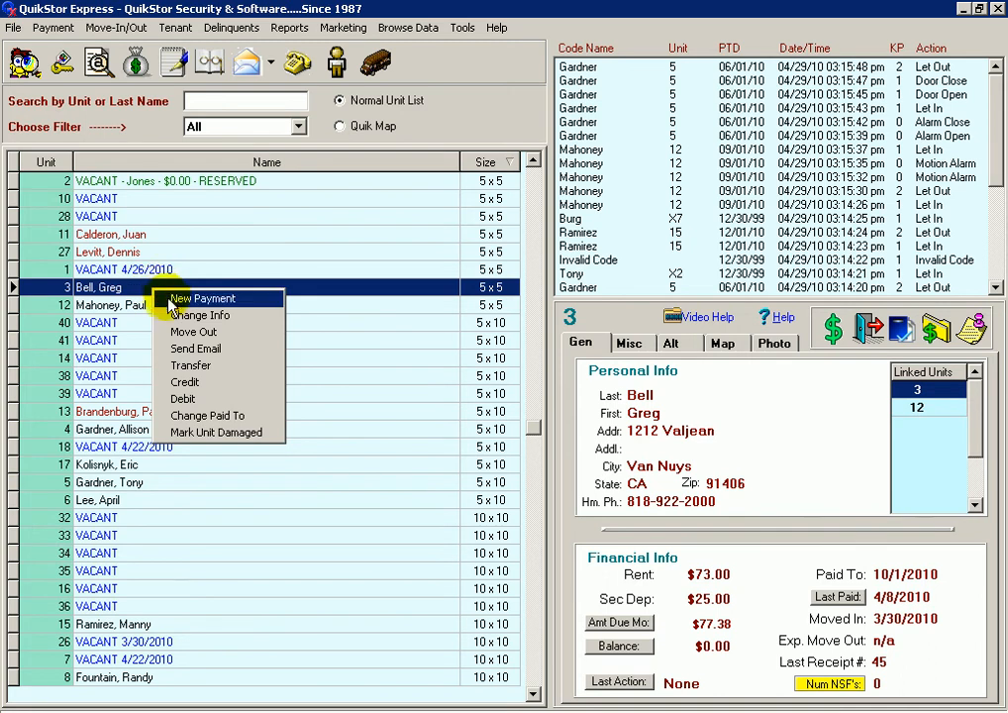
mouse_move(179, 332)
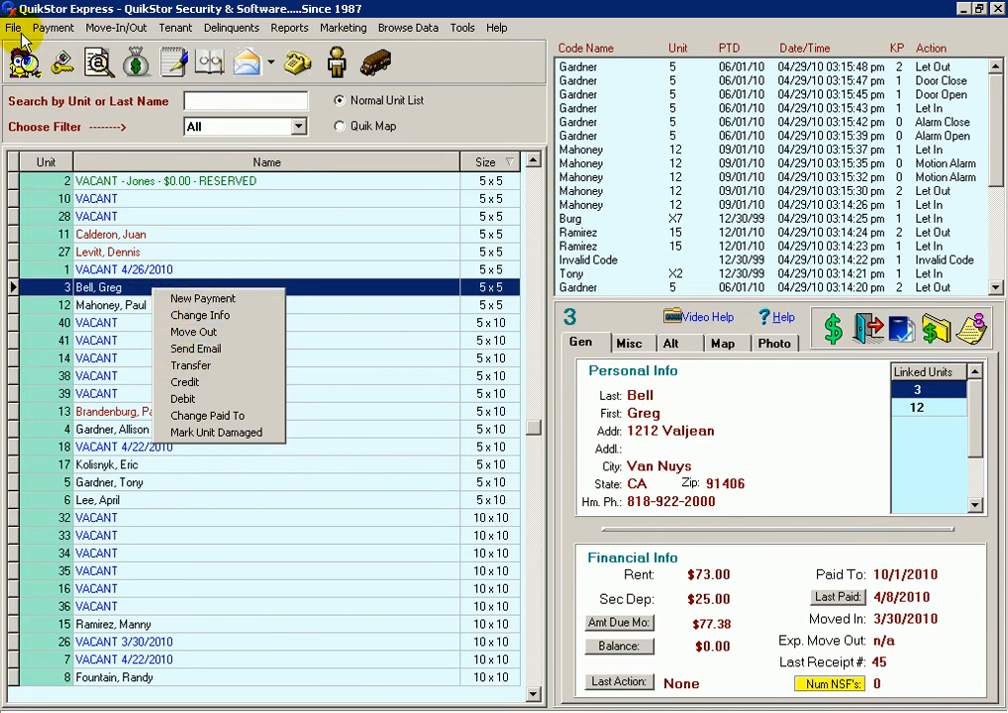
- Browse the File, Move-In/Out and Delinquents menus, then close the delinquency menu
click(13, 27)
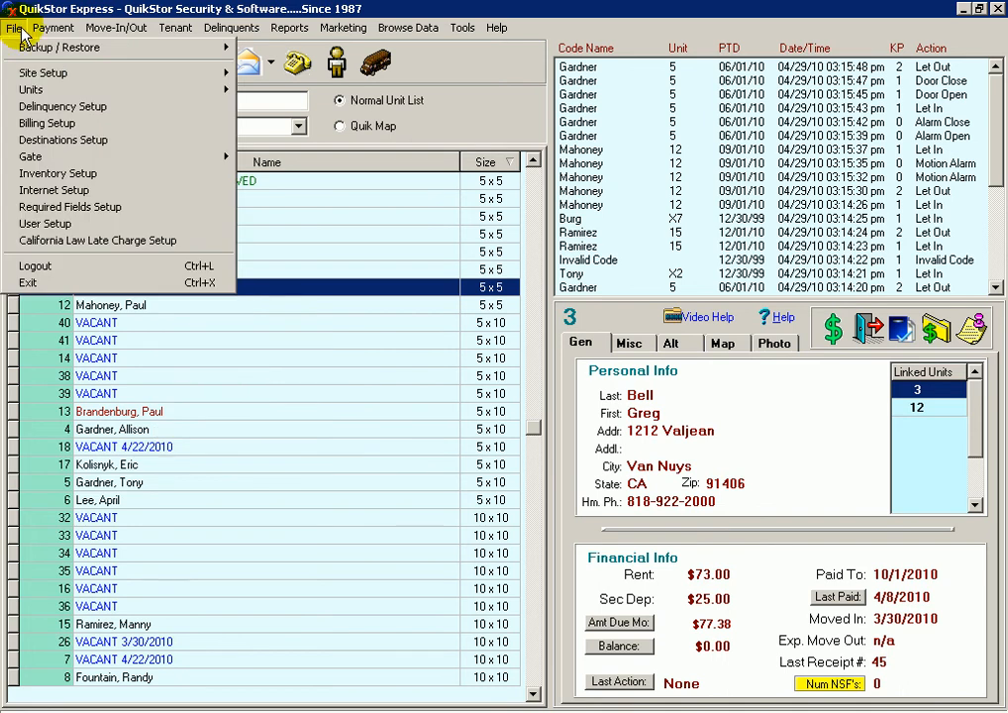
click(116, 27)
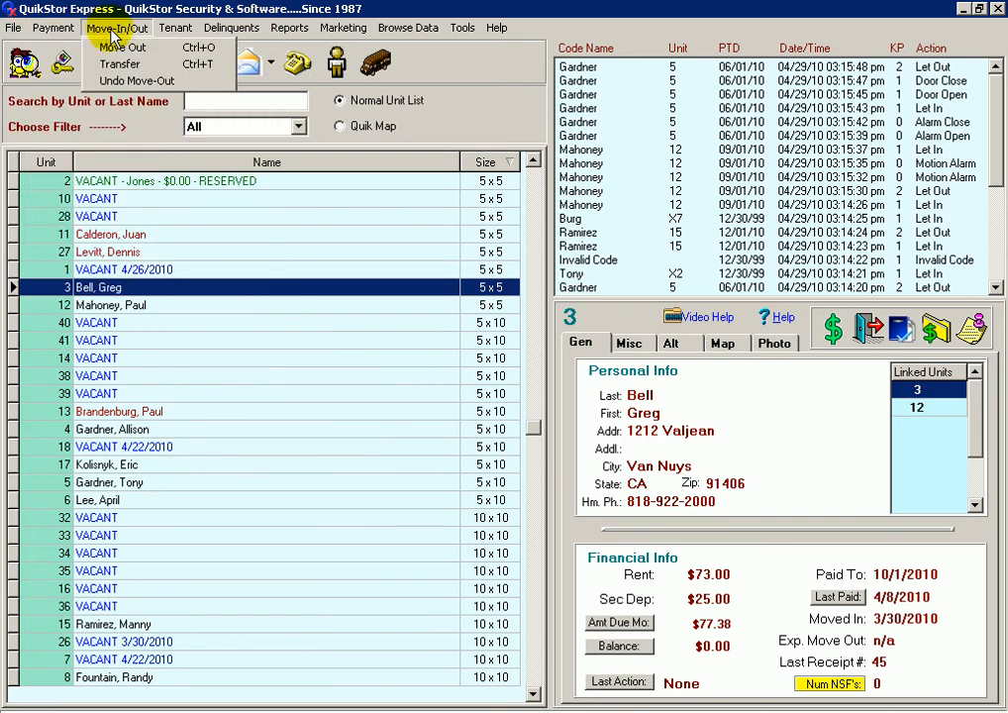
click(230, 27)
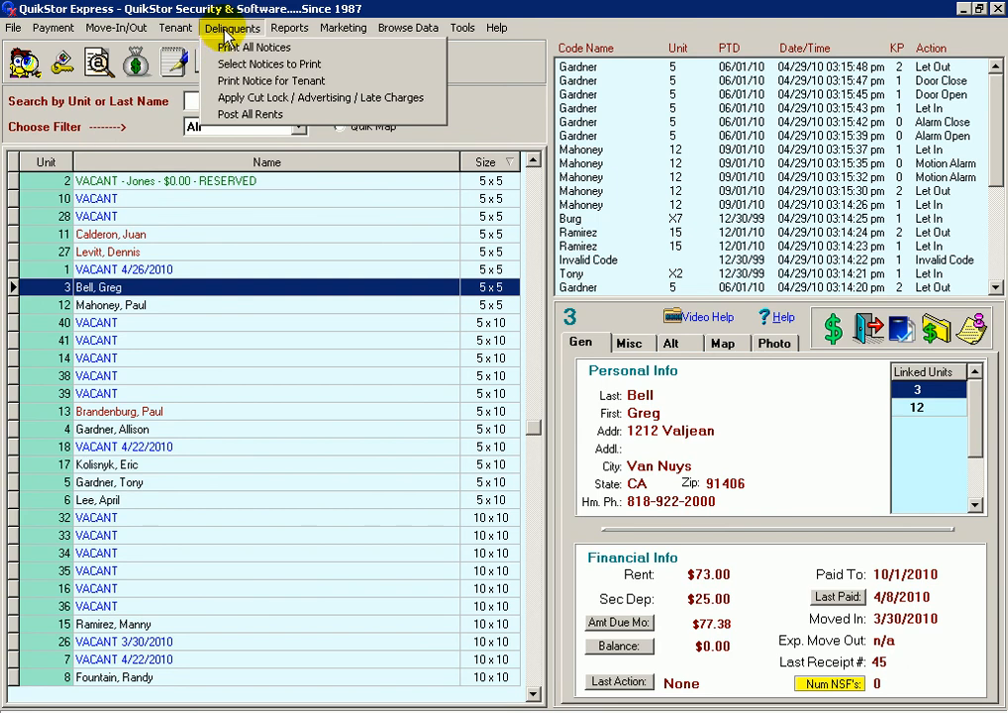
click(289, 27)
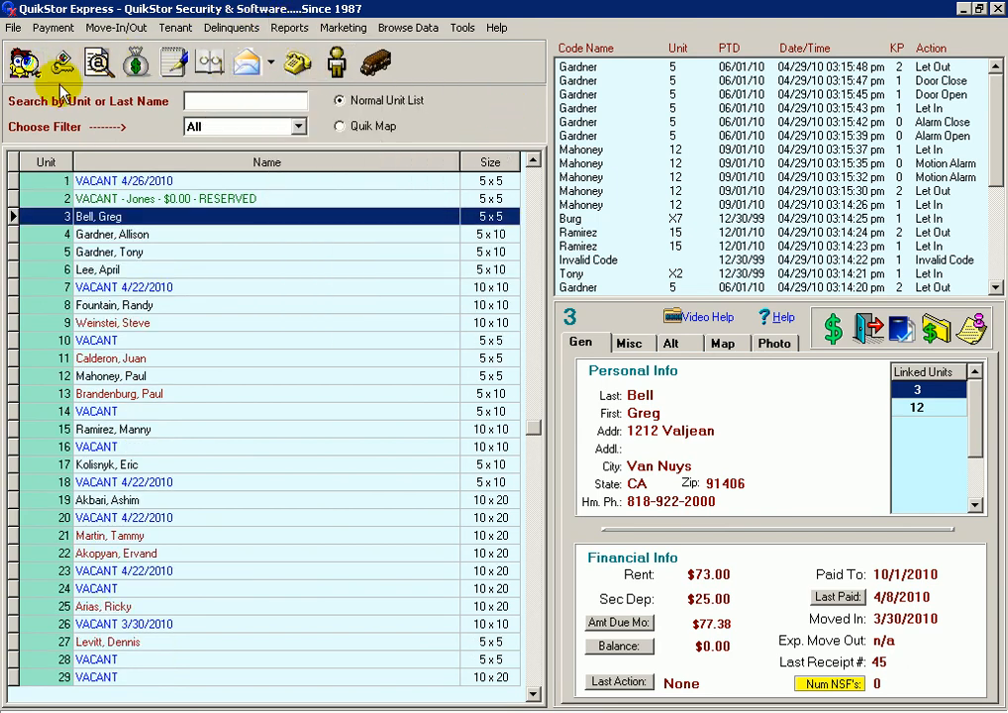
mouse_move(802, 297)
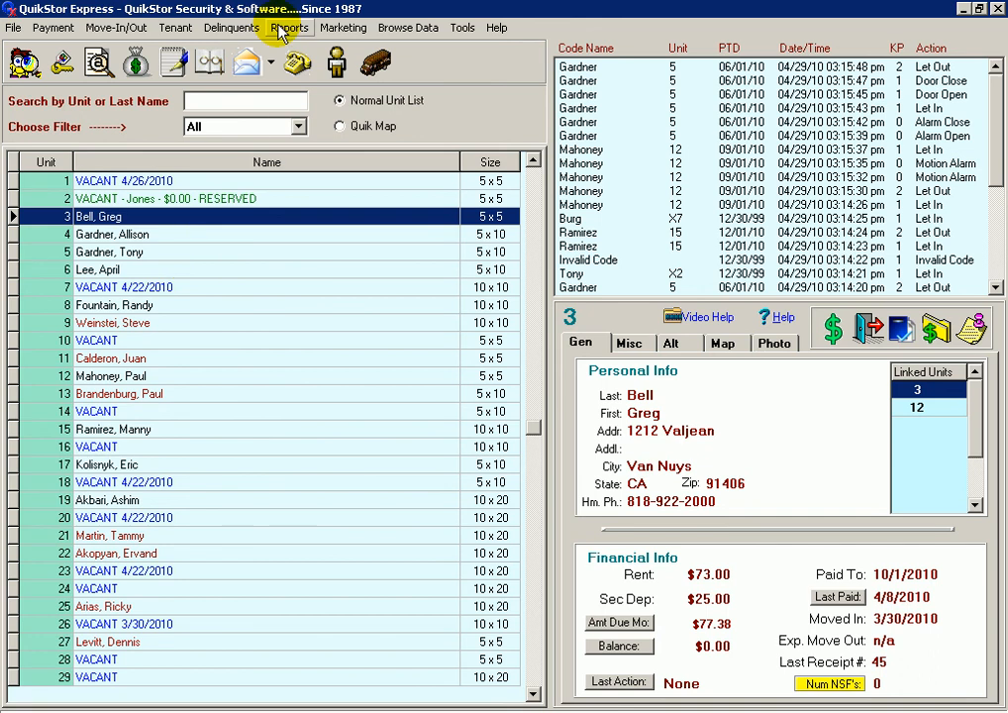
- Show the Reports menu with its daily, collections and occupancy reports
click(289, 27)
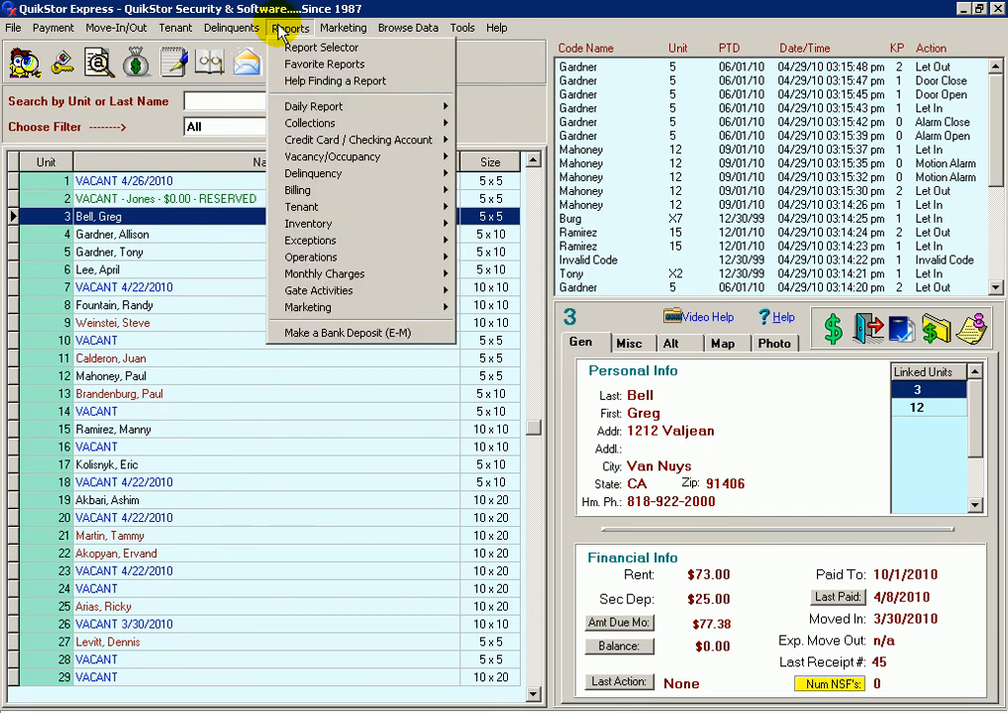
mouse_move(324, 63)
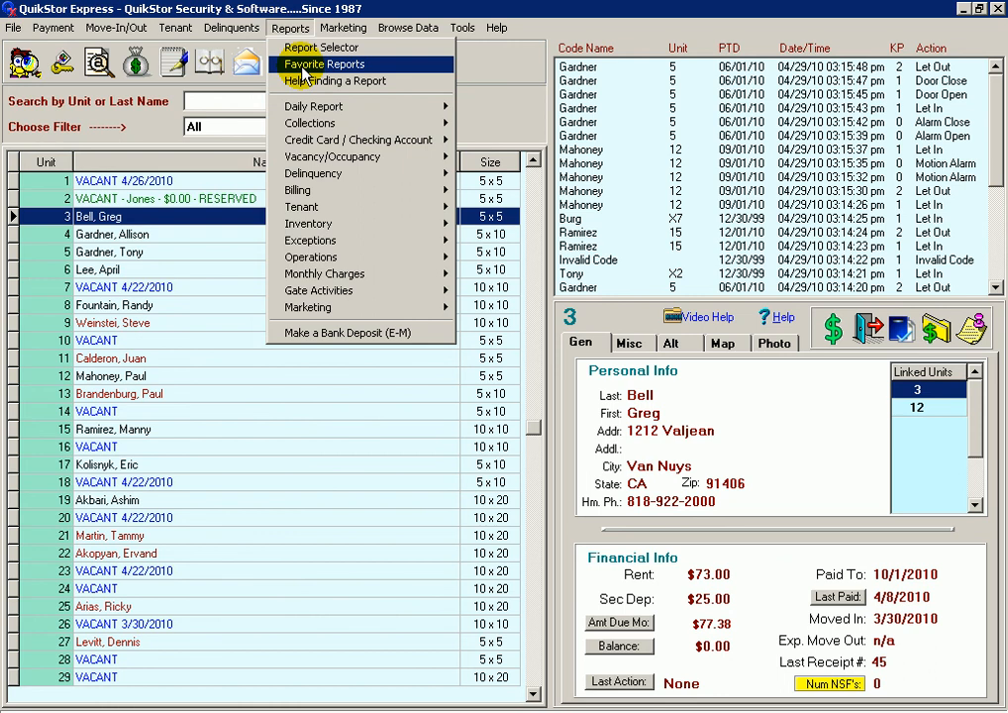
mouse_move(332, 81)
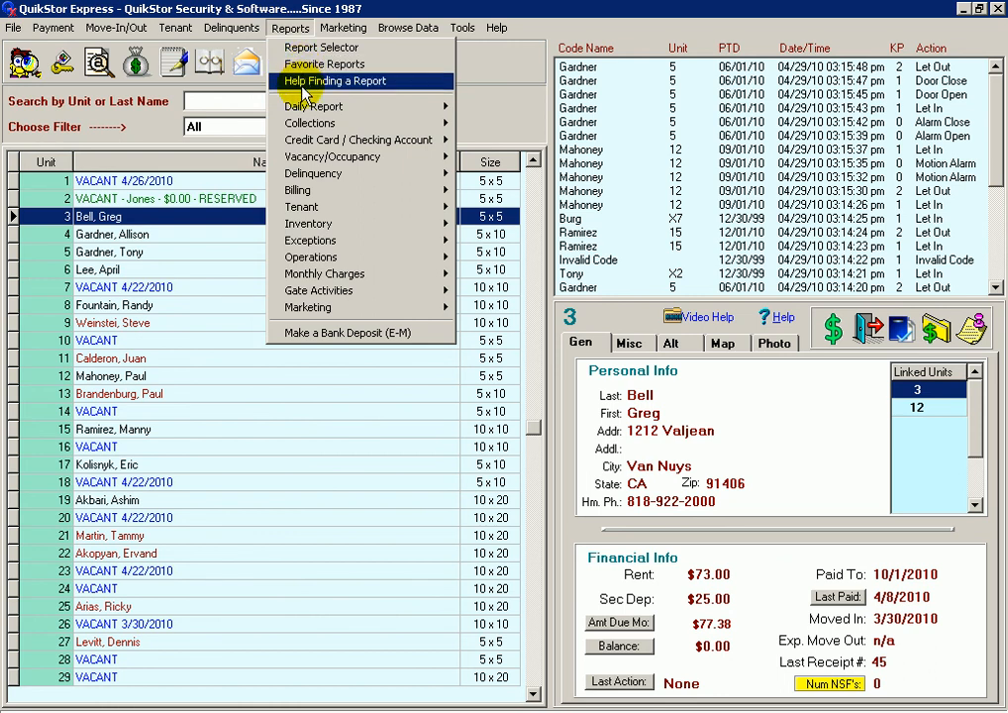
mouse_move(302, 106)
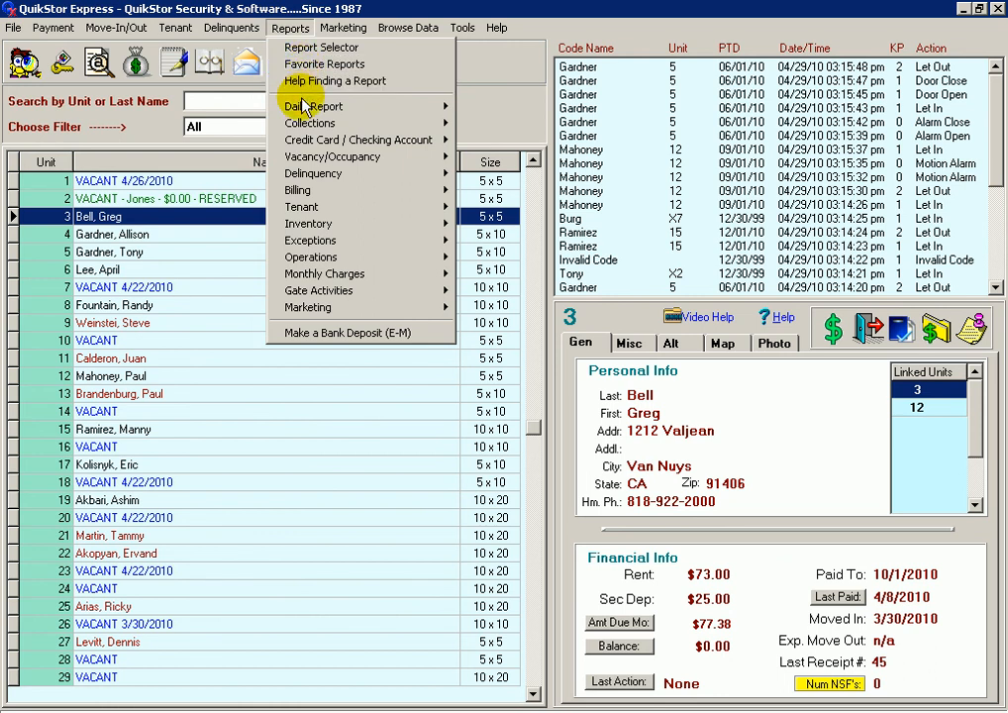